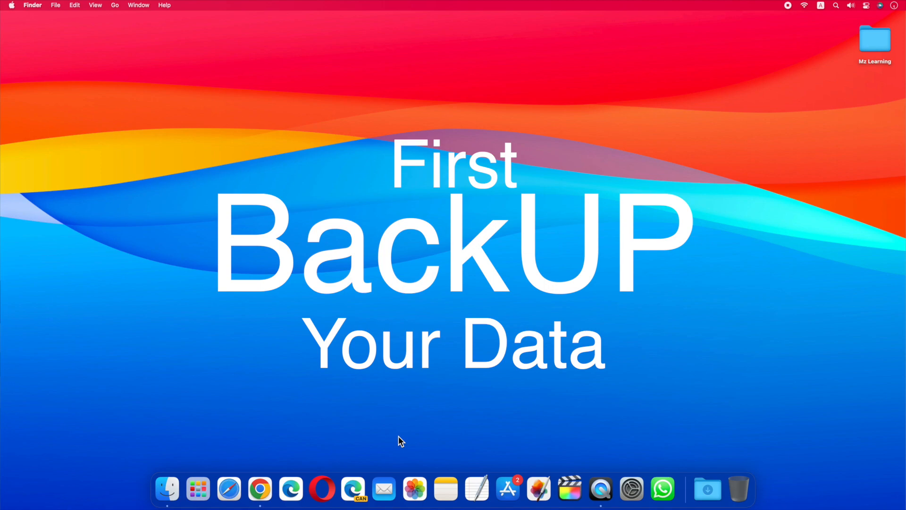
# Create a new APFS volume named 'macOS 14' in the startup disk container and dismiss the report.
pyautogui.click(677, 488)
pyautogui.write('macOS 14')
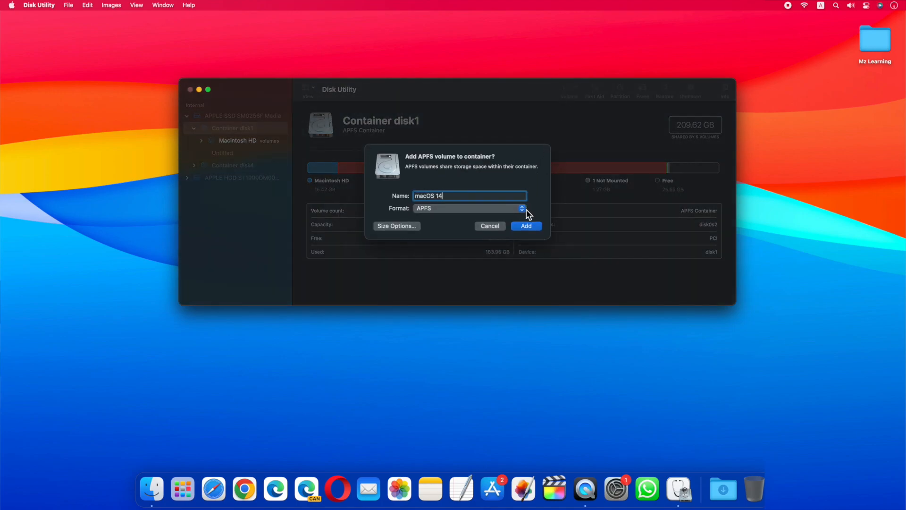
pyautogui.click(525, 225)
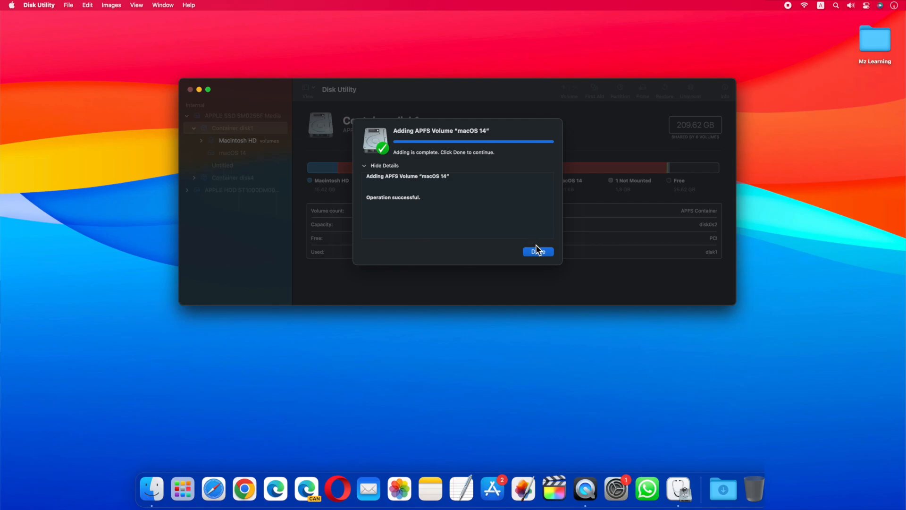
pyautogui.click(537, 250)
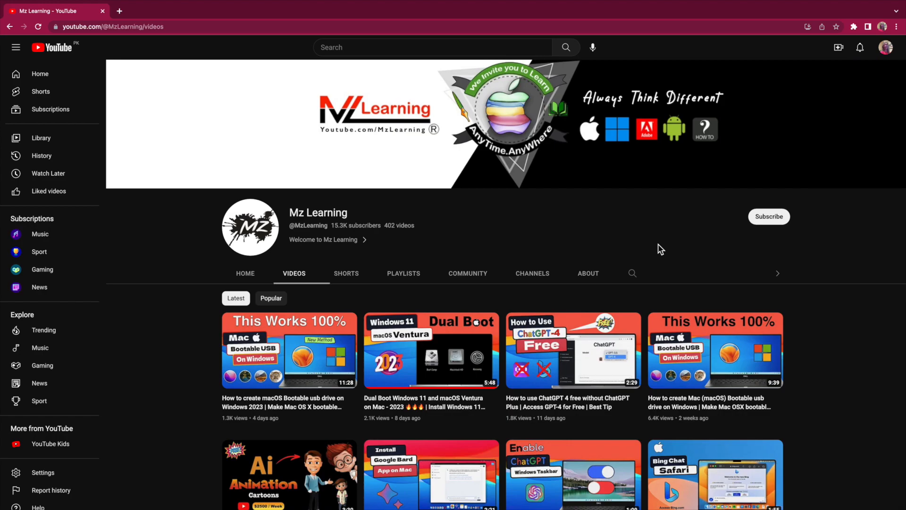
pyautogui.click(768, 216)
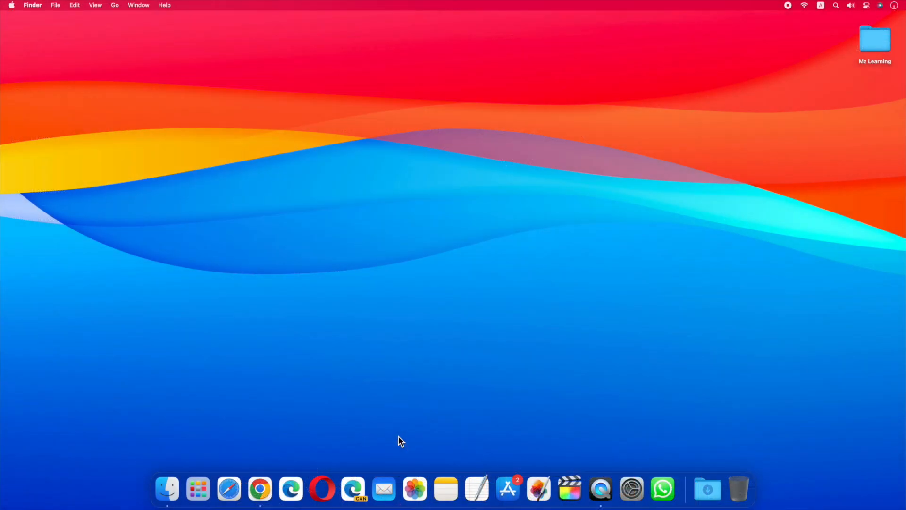
pyautogui.moveTo(260, 489)
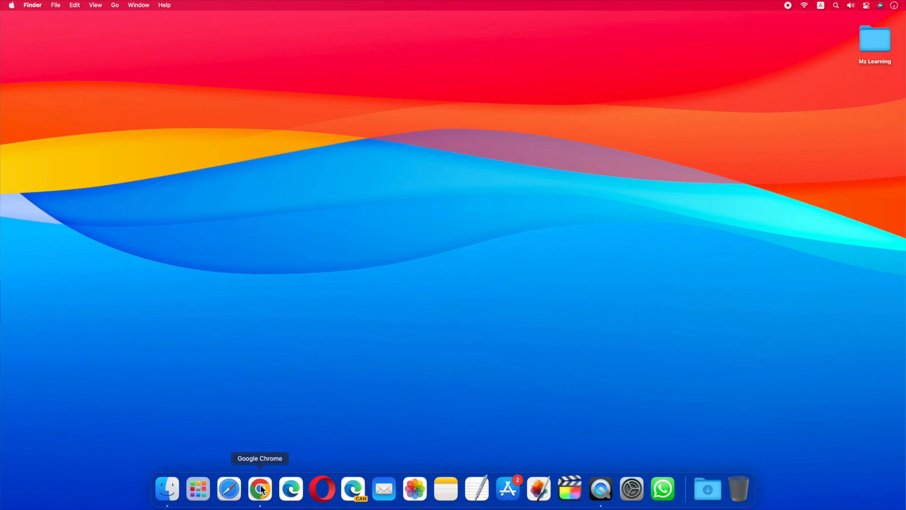
# Launch Chrome and sign in to the developer.apple.com Account page with Apple ID credentials.
pyautogui.click(260, 487)
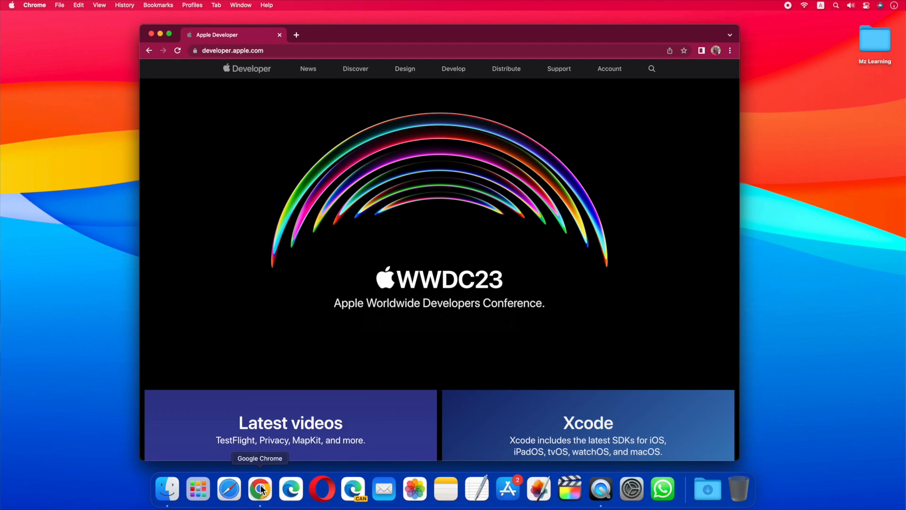
pyautogui.moveTo(647, 138)
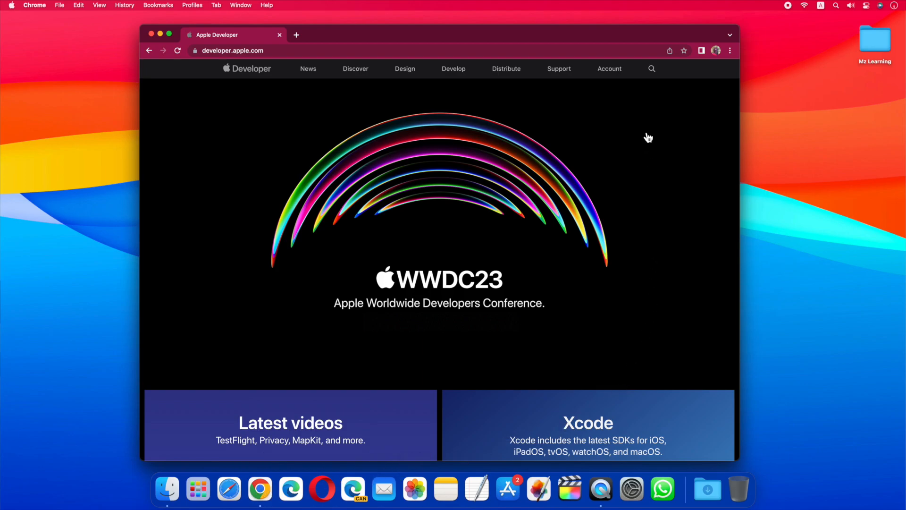
pyautogui.click(609, 68)
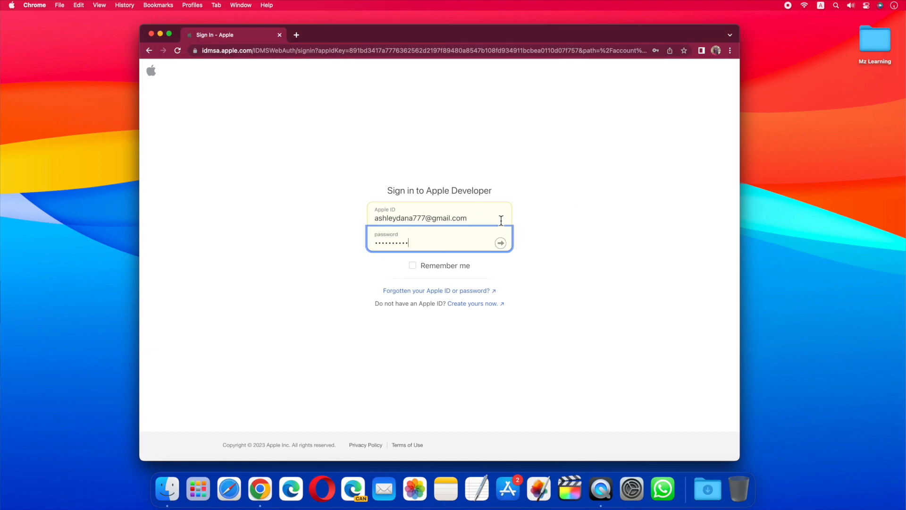
pyautogui.click(499, 243)
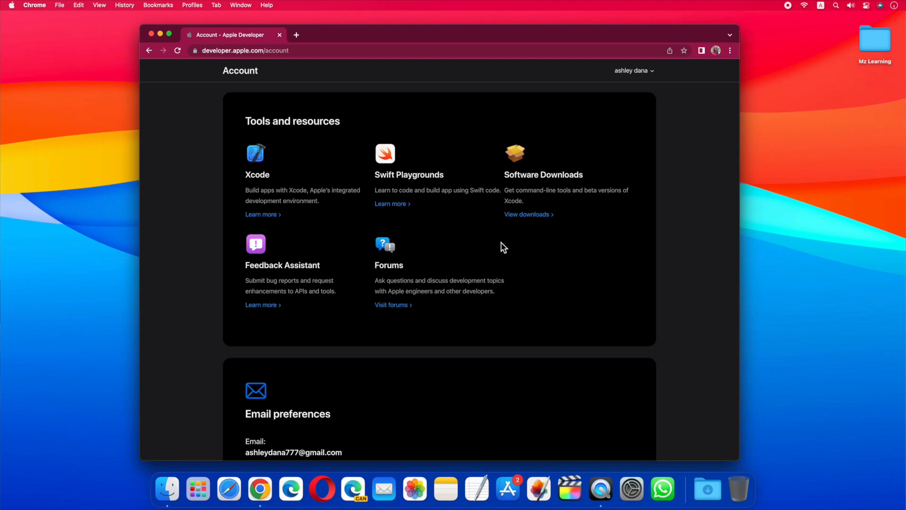
pyautogui.moveTo(483, 253)
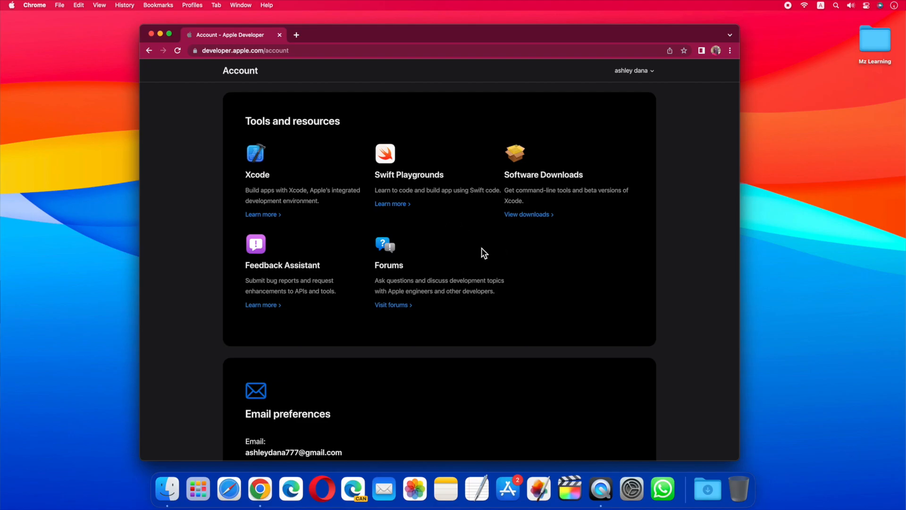
# From the Account page reach Download resources and the 'Installing Apple Beta Software' guide.
pyautogui.scroll(-3)
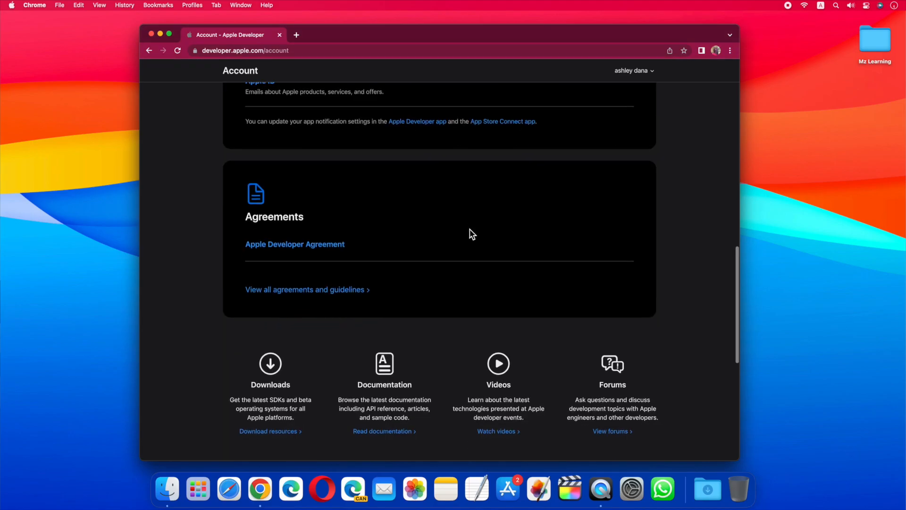
pyautogui.scroll(-3)
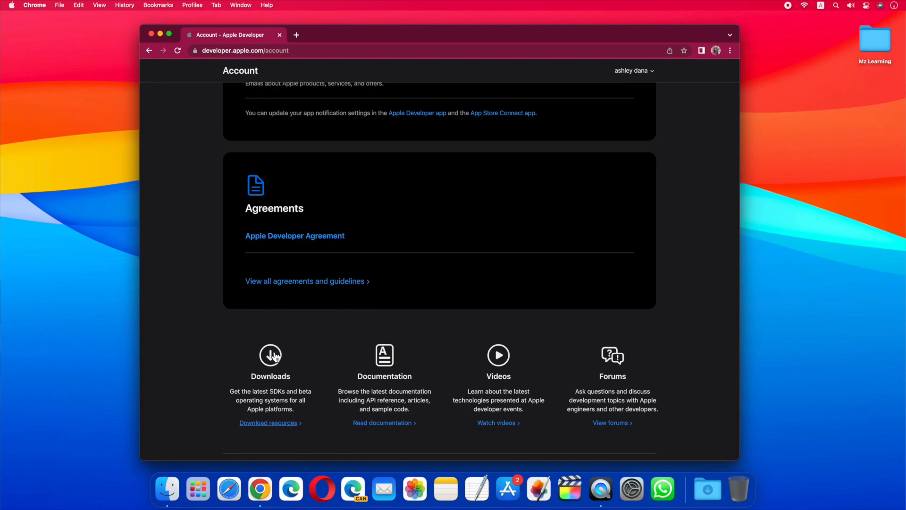
pyautogui.click(270, 423)
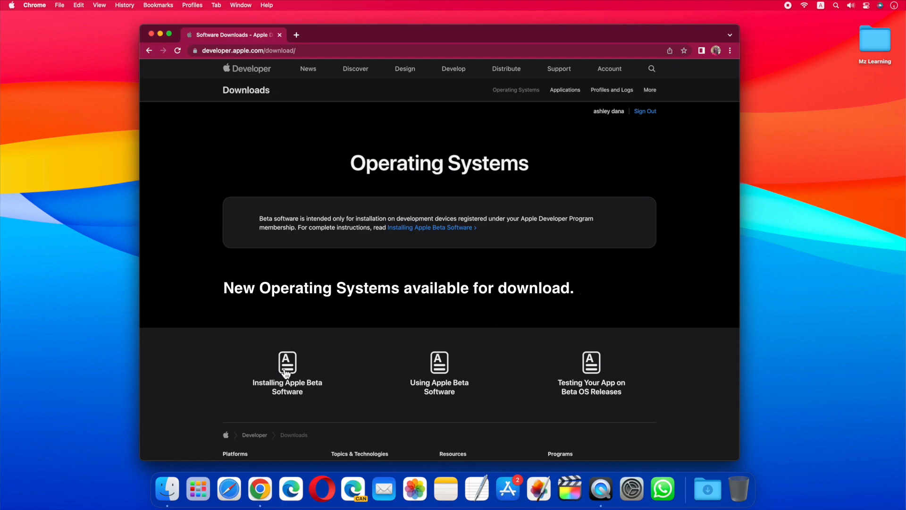
pyautogui.click(287, 366)
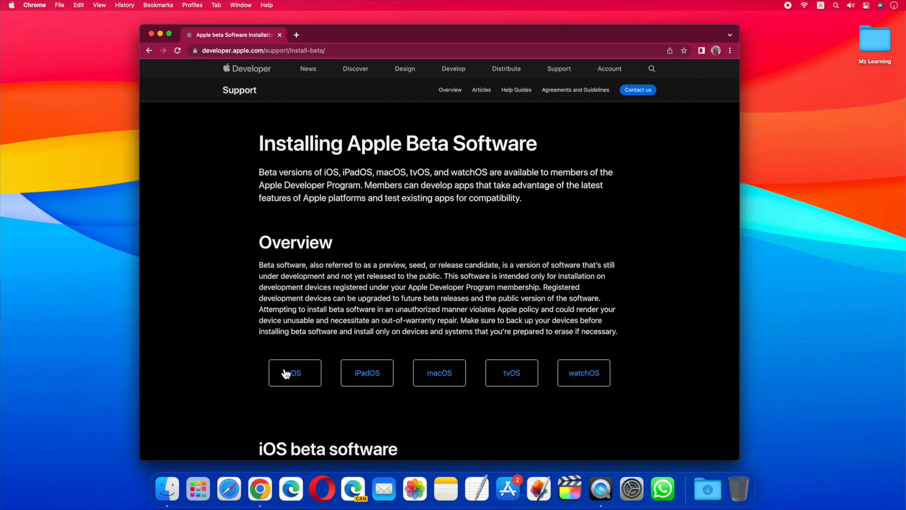
pyautogui.moveTo(439, 373)
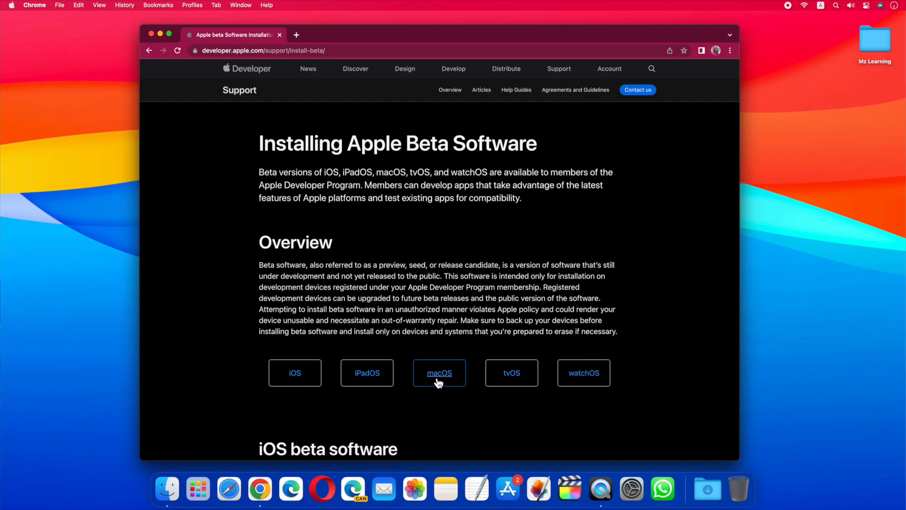
pyautogui.moveTo(295, 387)
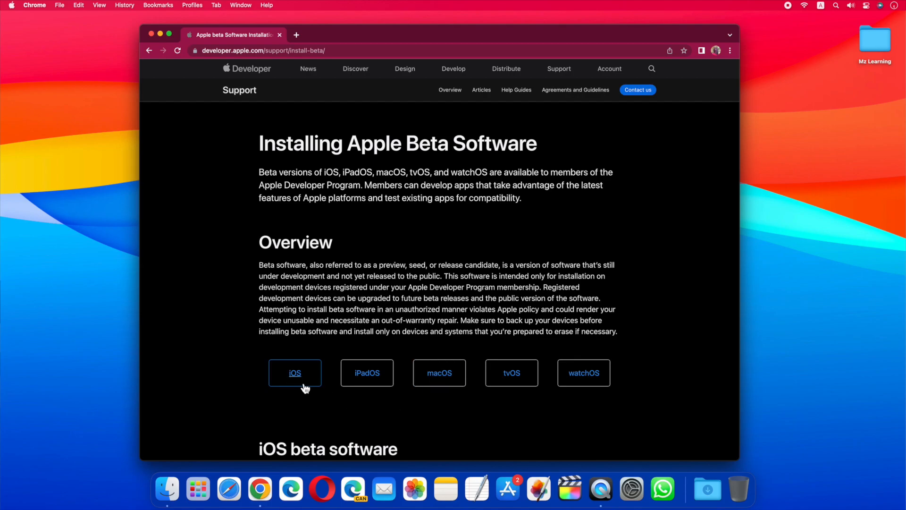
pyautogui.moveTo(512, 390)
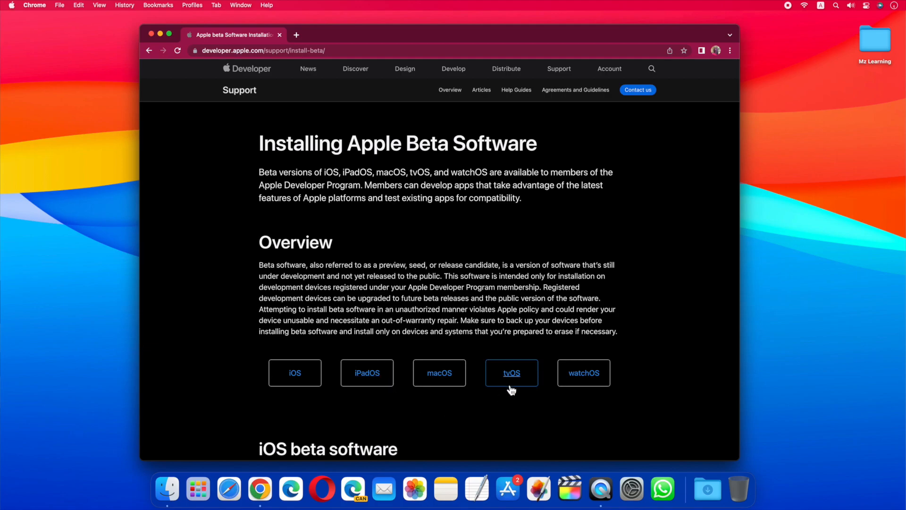
pyautogui.moveTo(584, 386)
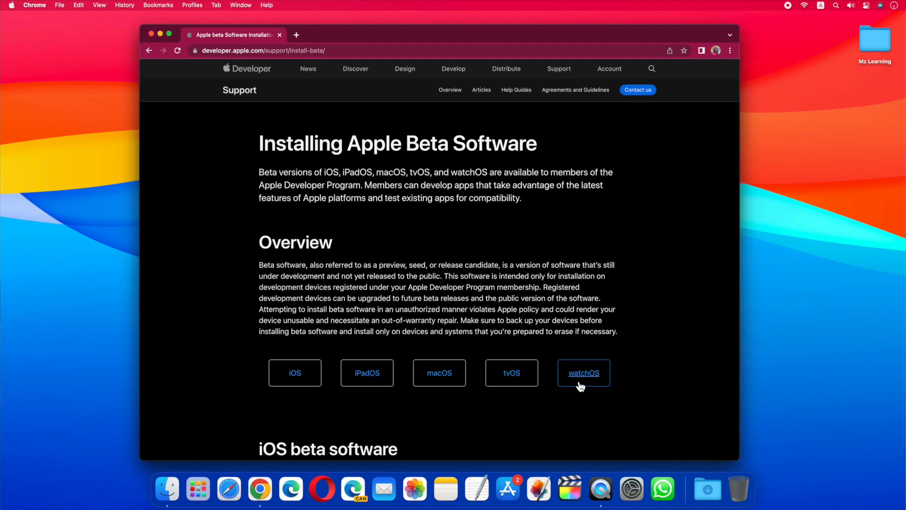
pyautogui.moveTo(567, 406)
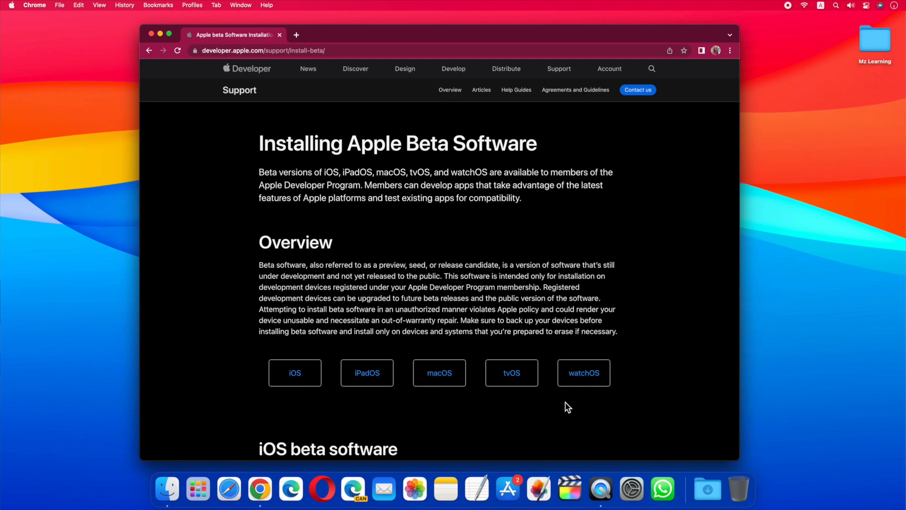
pyautogui.moveTo(439, 372)
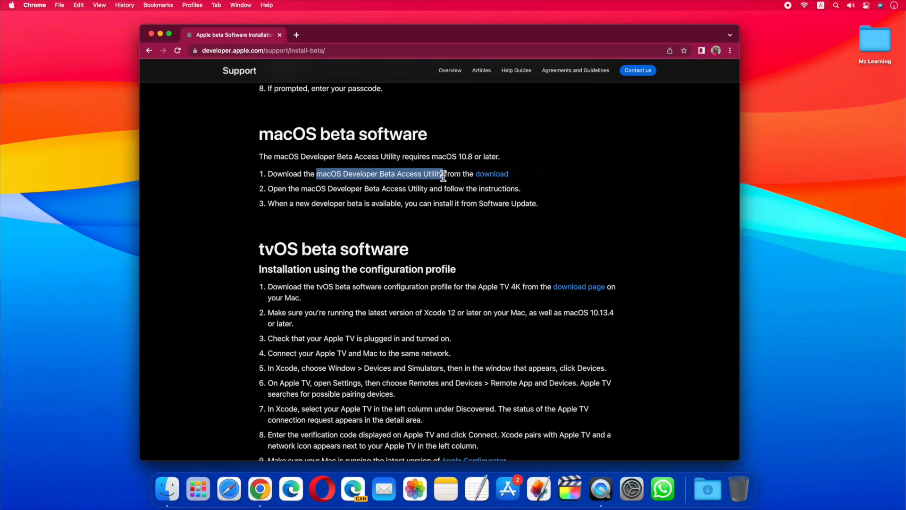
pyautogui.moveTo(490, 173)
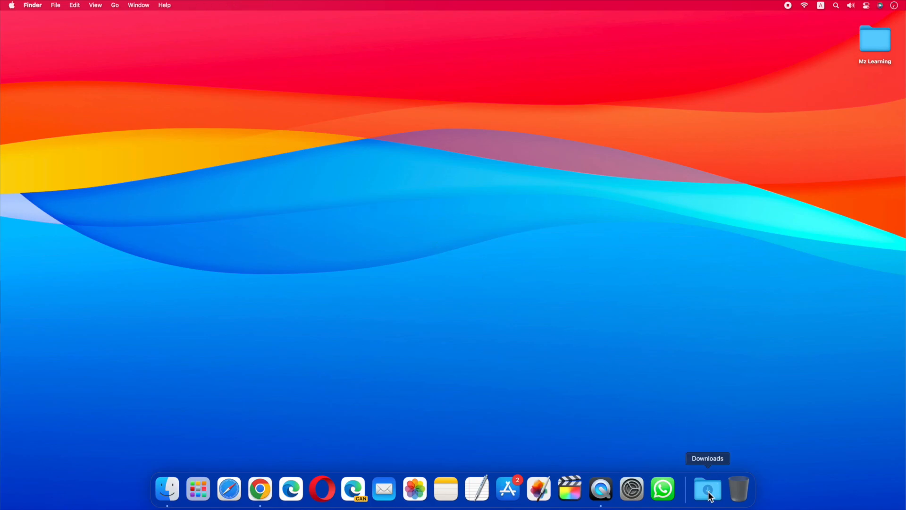
# From Downloads, mount the disk image and launch macOSDeveloperBetaAccessUtility.pkg.
pyautogui.click(707, 490)
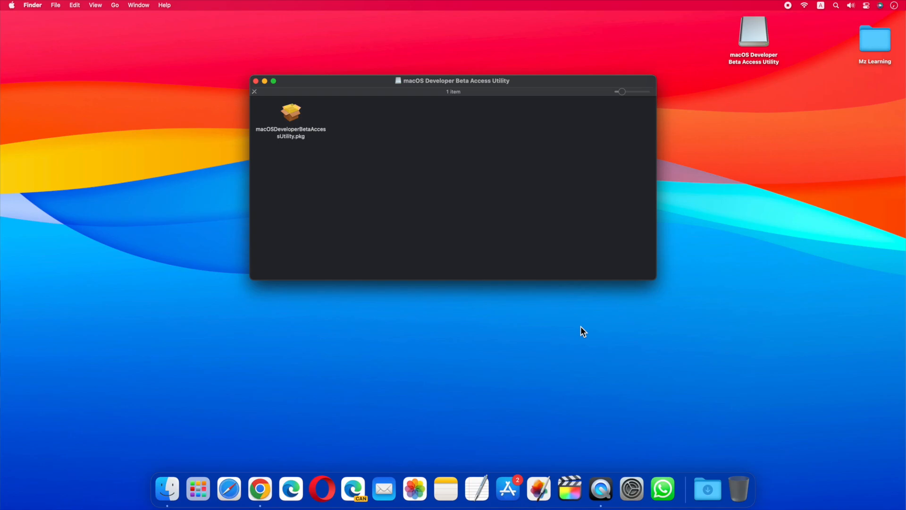
pyautogui.click(291, 112)
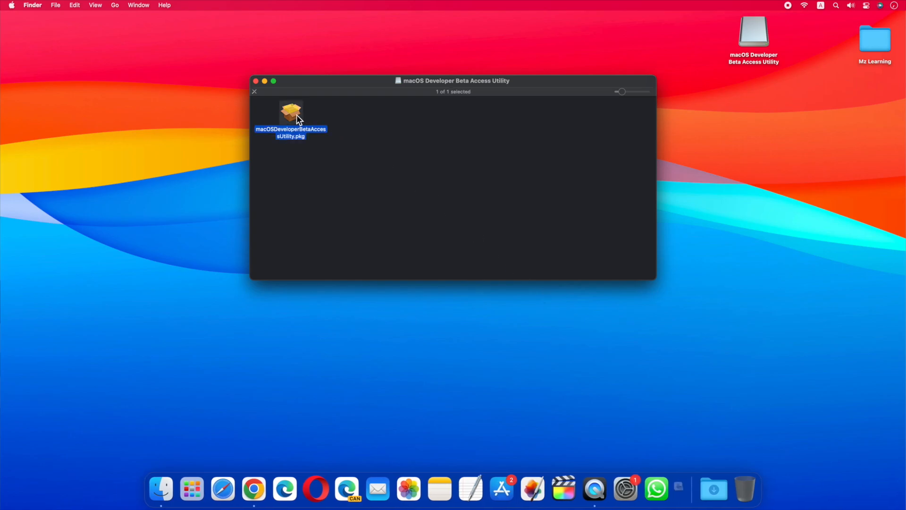
pyautogui.doubleClick(290, 113)
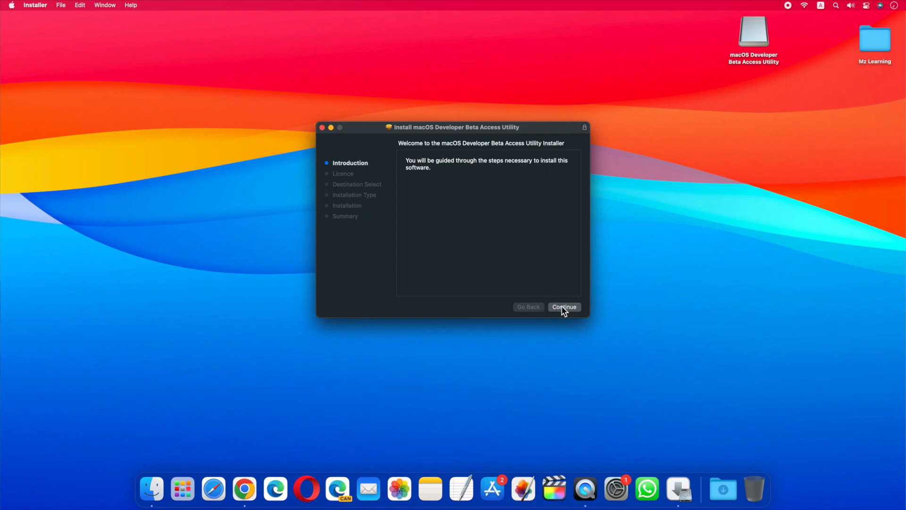
# Continue through the introduction, agree to the licence and authorize installation on Macintosh HD.
pyautogui.click(564, 306)
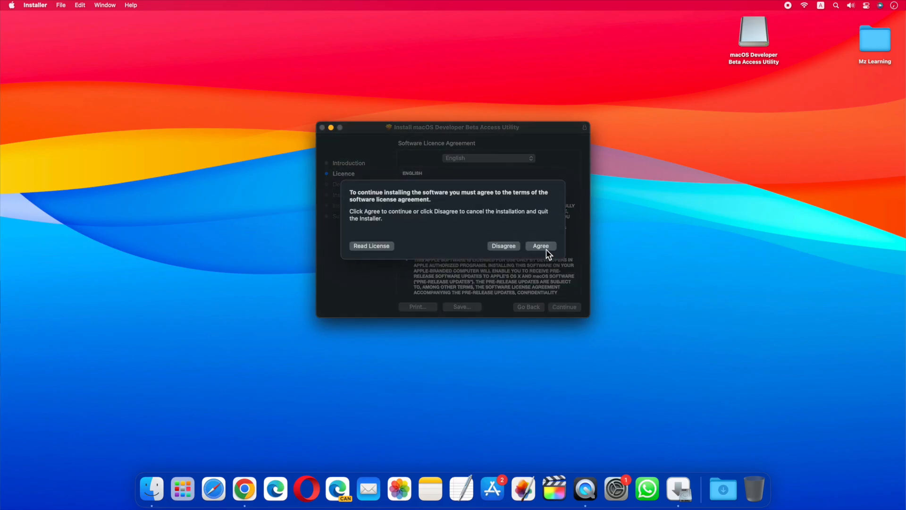
pyautogui.click(540, 245)
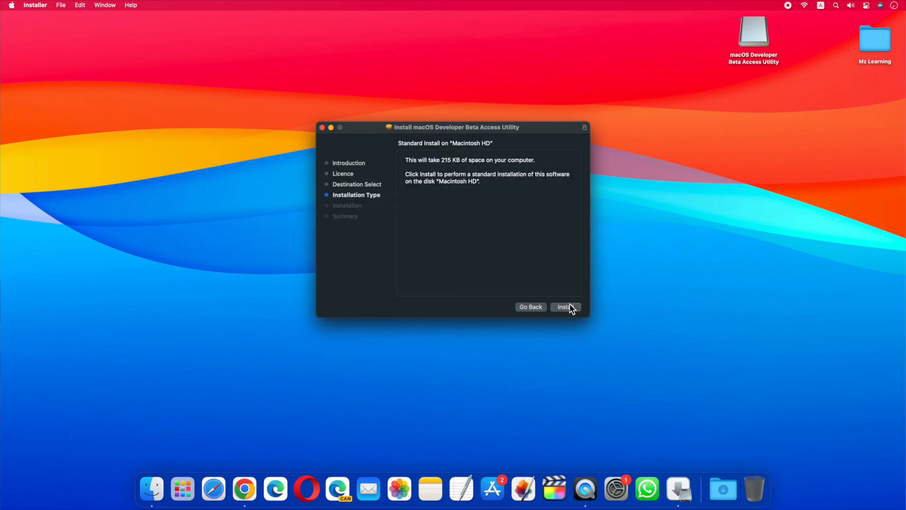
pyautogui.click(564, 306)
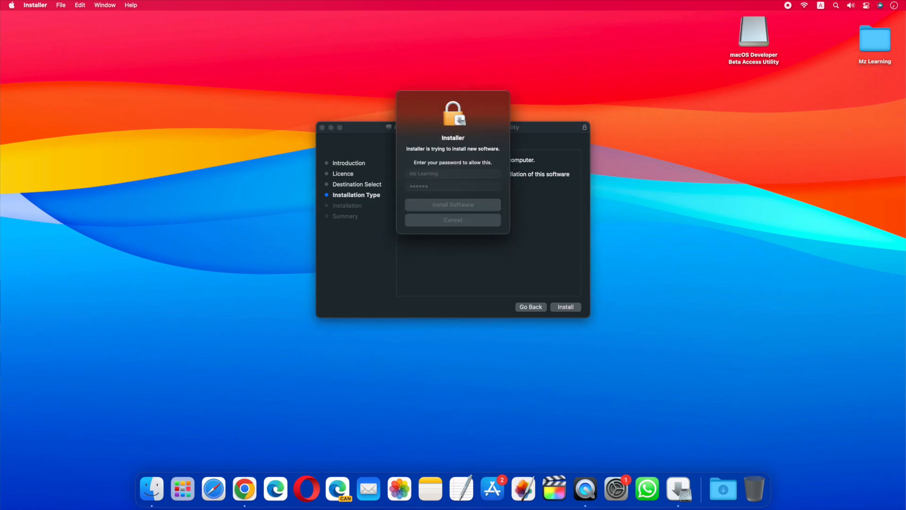
pyautogui.click(451, 205)
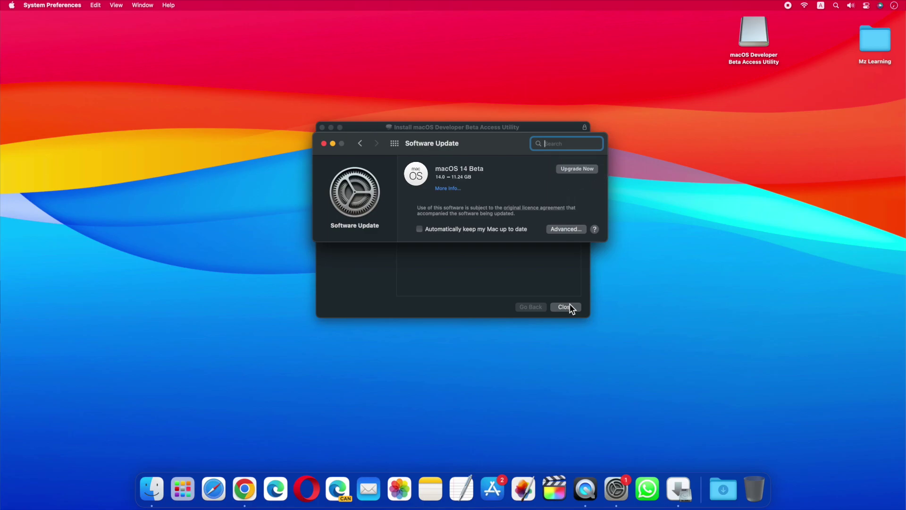
# Close the finished Installer window after confirming macOS 14 Beta is offered.
pyautogui.click(563, 307)
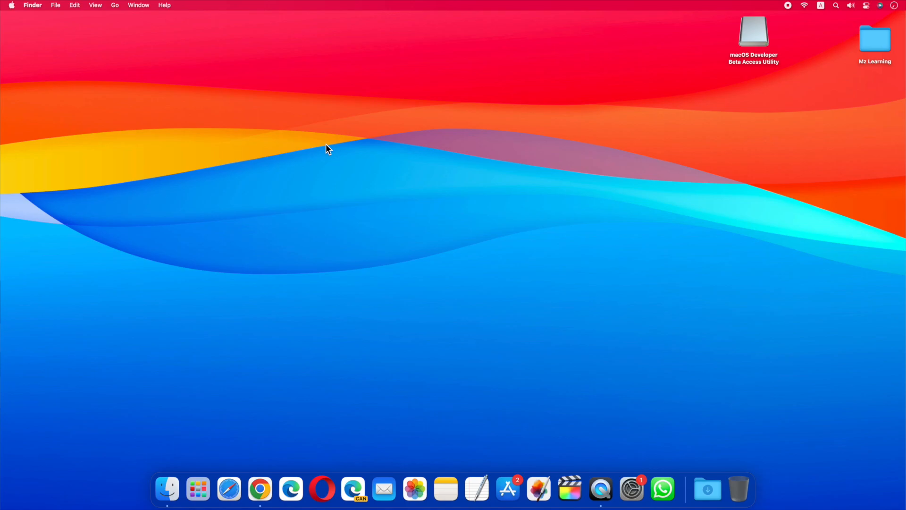
pyautogui.moveTo(694, 114)
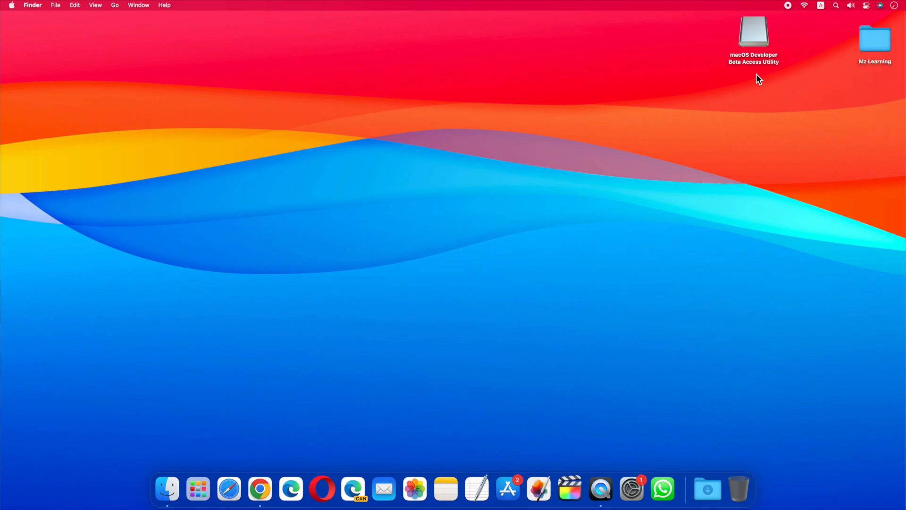
pyautogui.moveTo(259, 488)
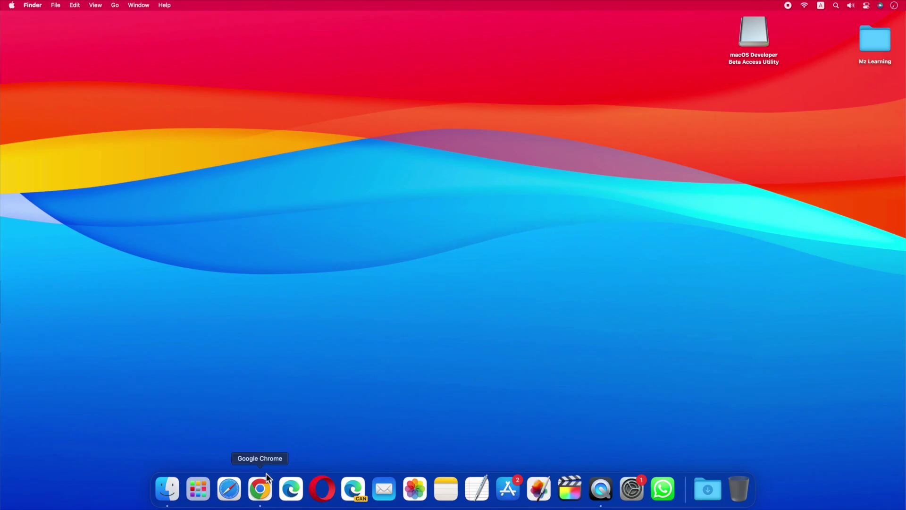
# Search Chrome for 'macOS 14 Developer beta access', then close the browser window.
pyautogui.click(259, 488)
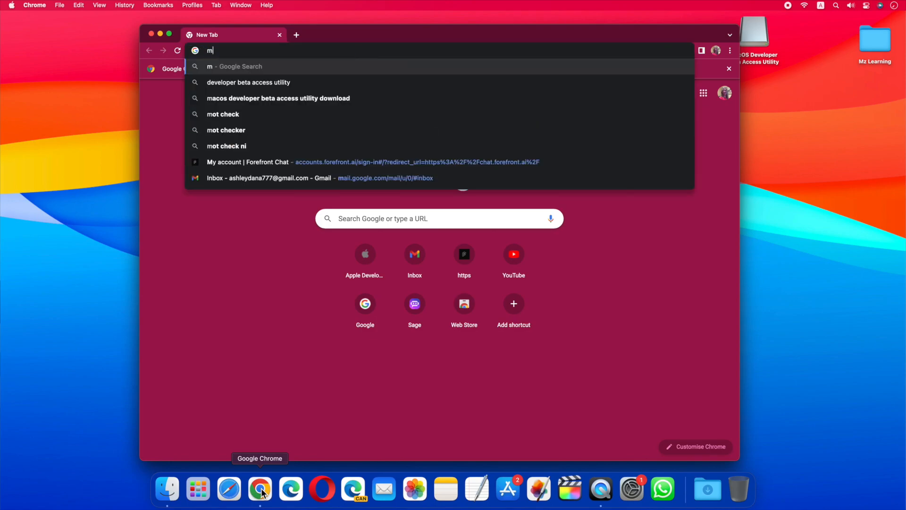
pyautogui.write('macOS 14 Developer beta access')
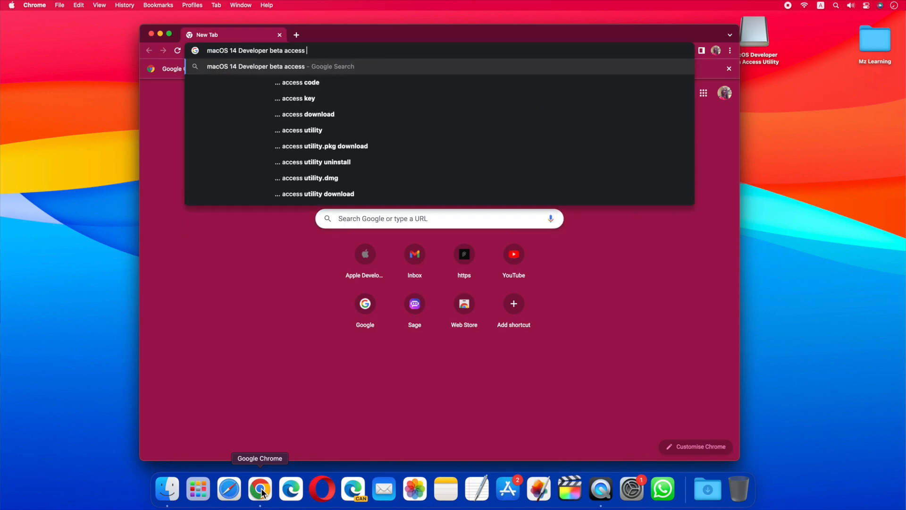
pyautogui.click(319, 193)
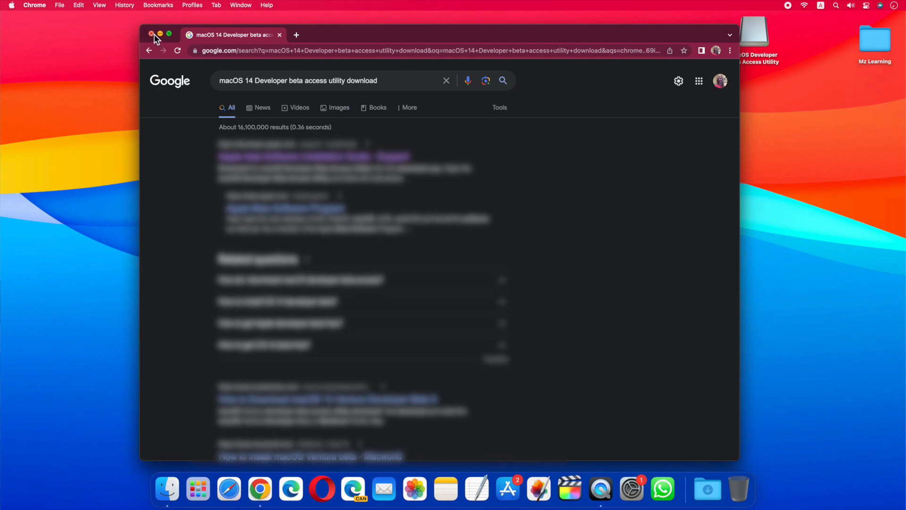
pyautogui.click(151, 35)
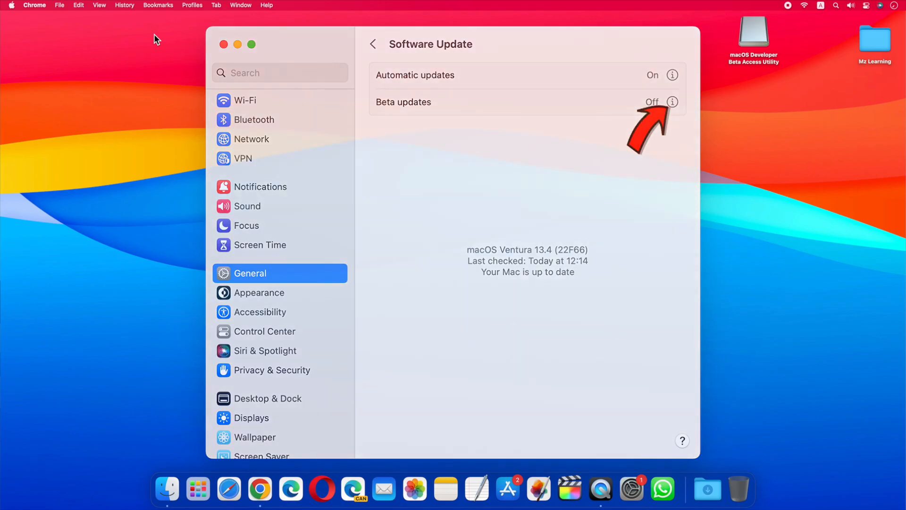
# In Software Update's Beta updates options, choose the macOS 14 Developer Beta channel.
pyautogui.click(674, 102)
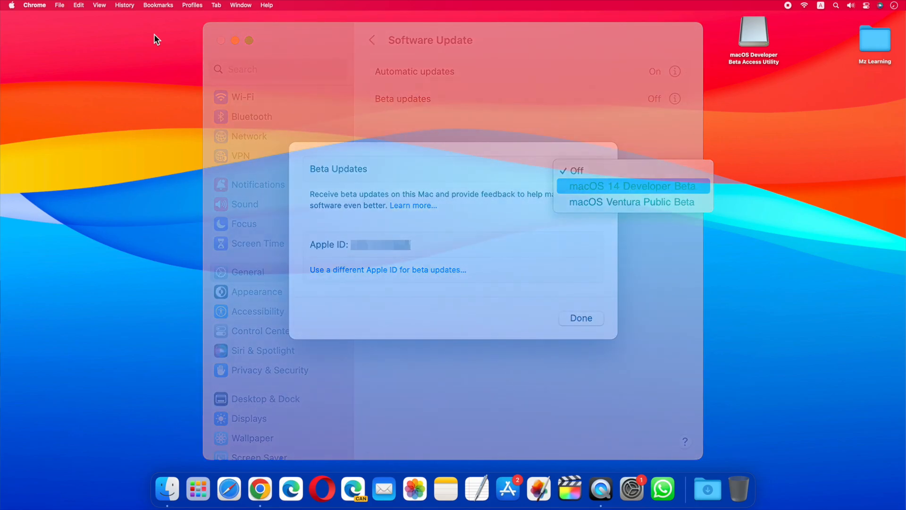
pyautogui.click(580, 318)
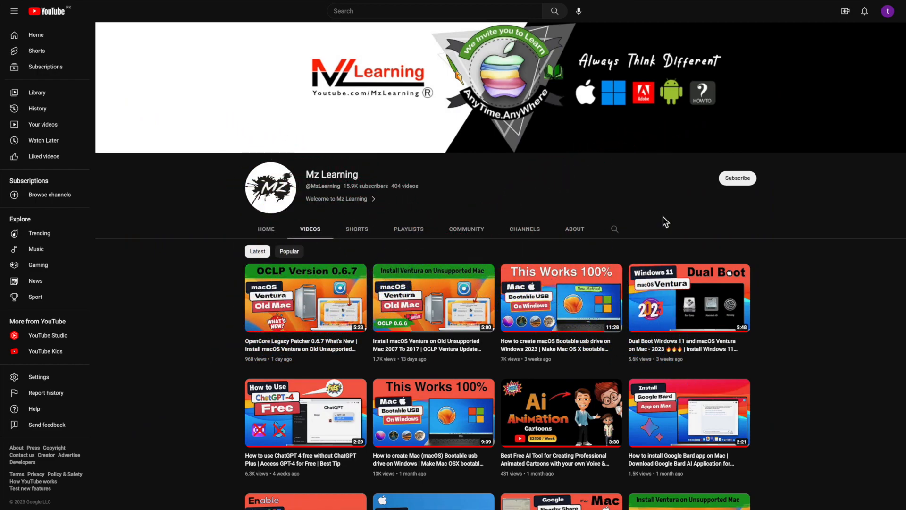
# Subscribe to the Mz Learning channel from its channel page.
pyautogui.click(737, 179)
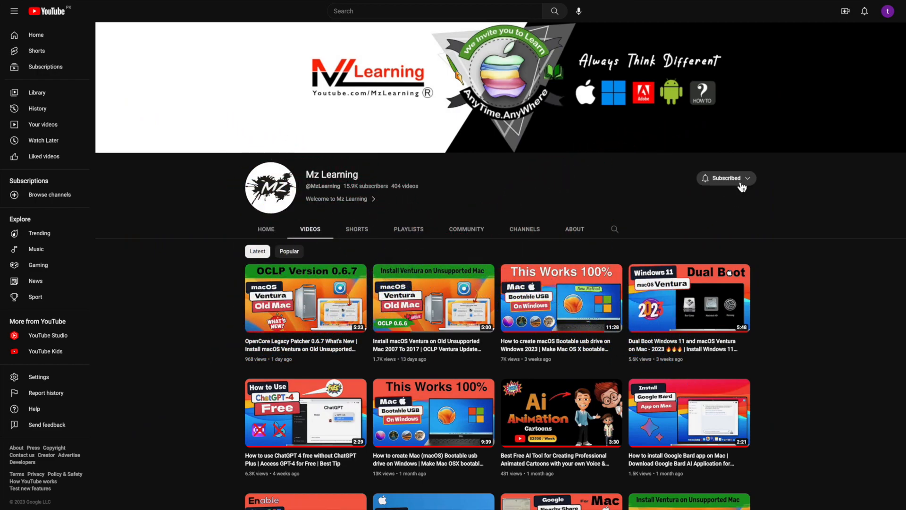
pyautogui.click(726, 177)
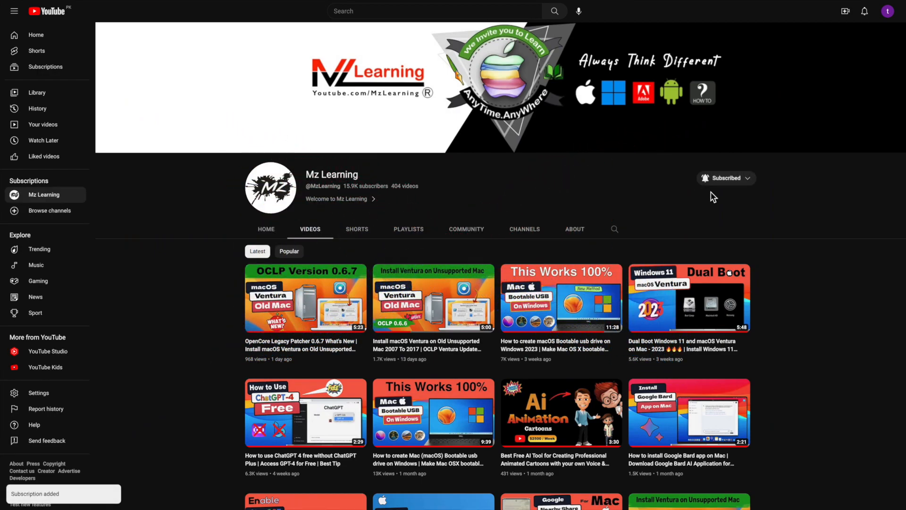